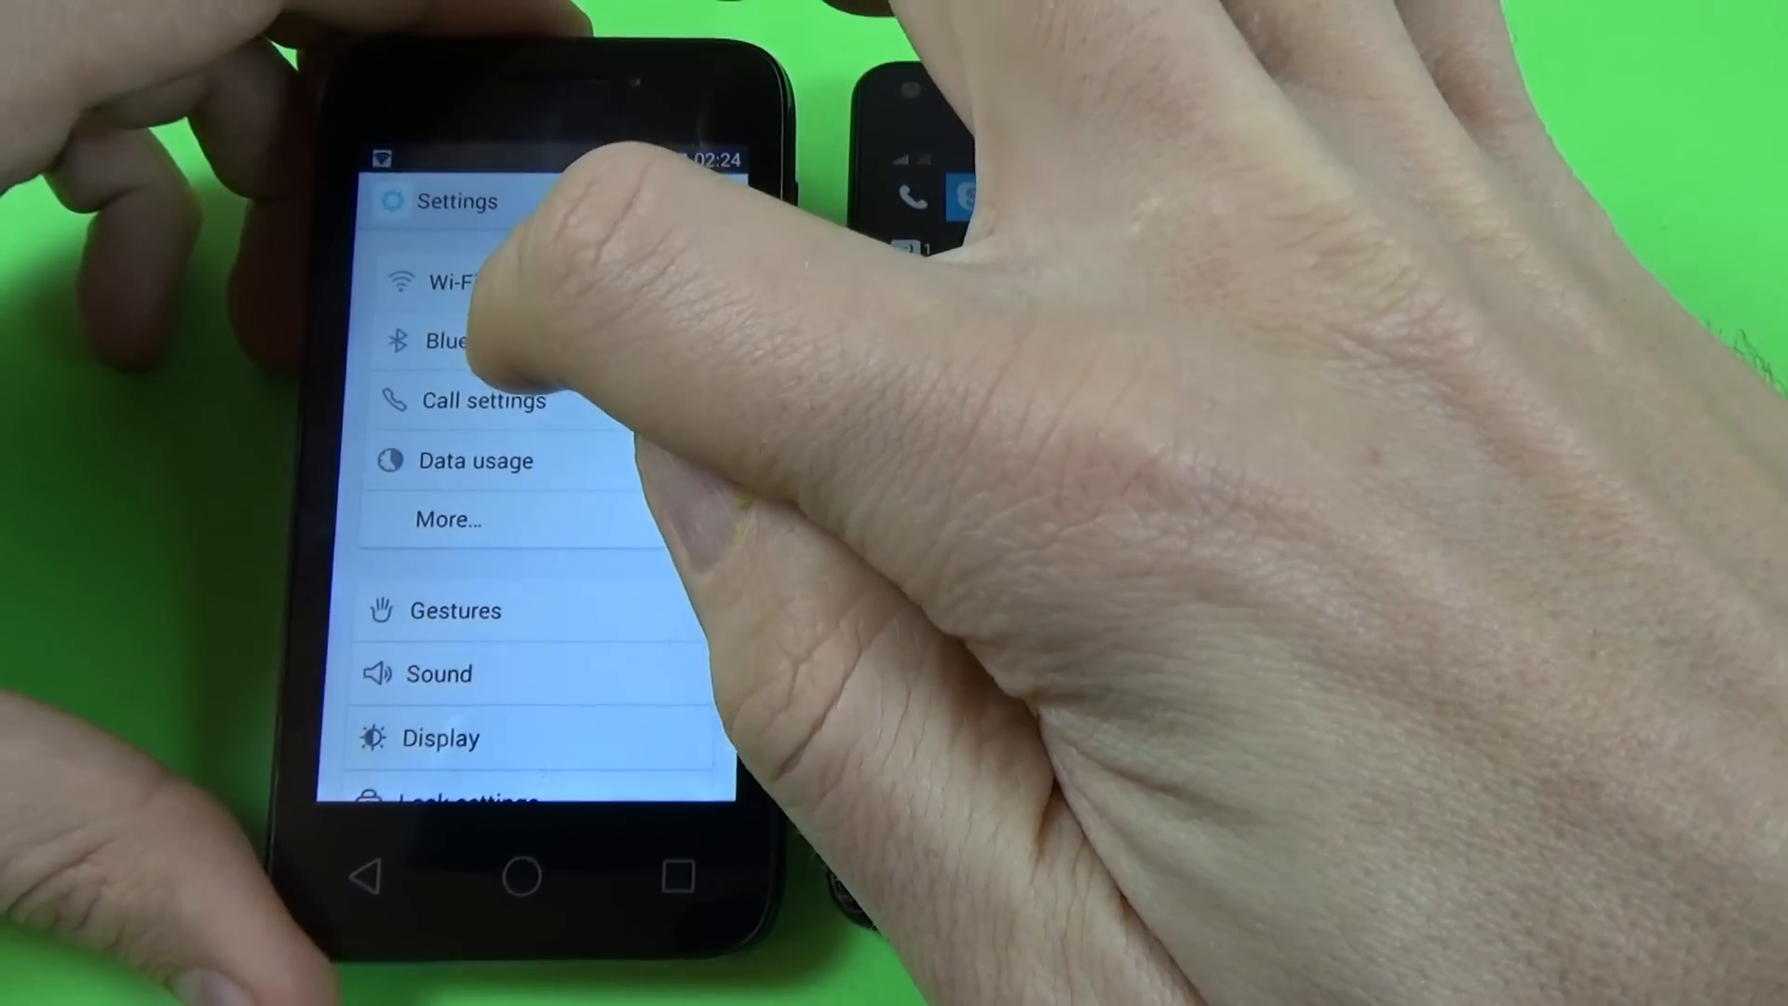
Step: Switch the Alcatel phone's Bluetooth to On from the Bluetooth settings page
left_click(457, 341)
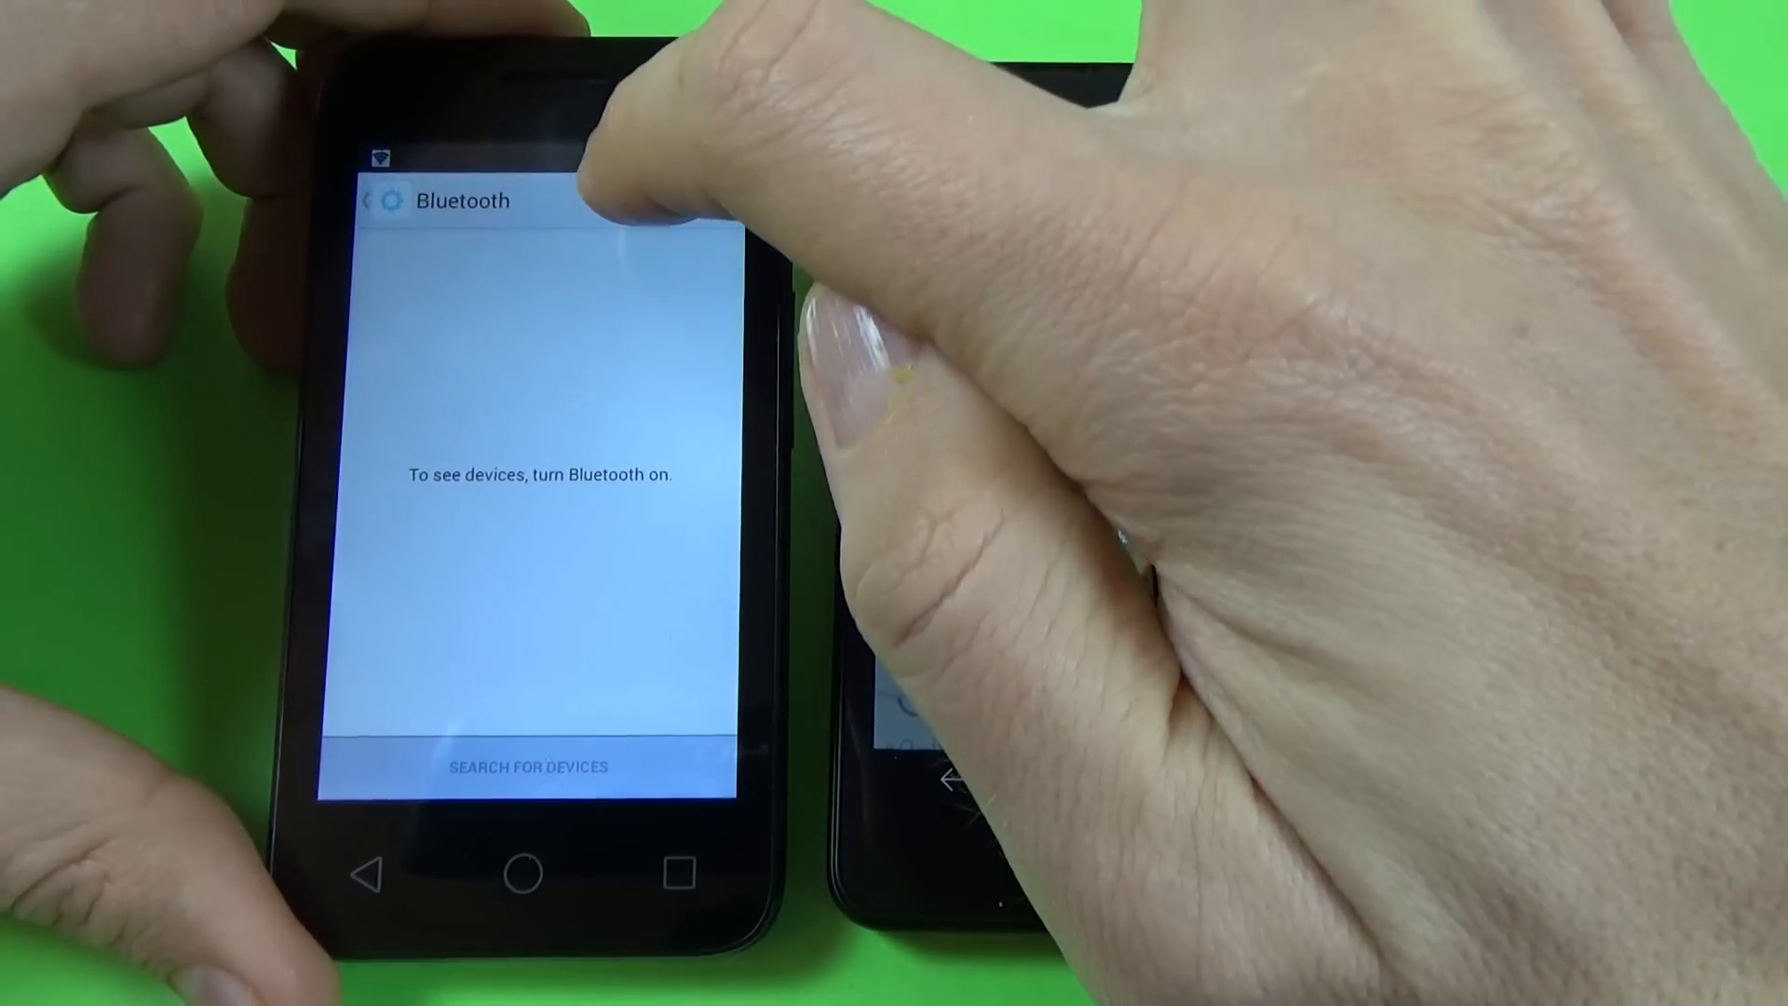
left_click(672, 200)
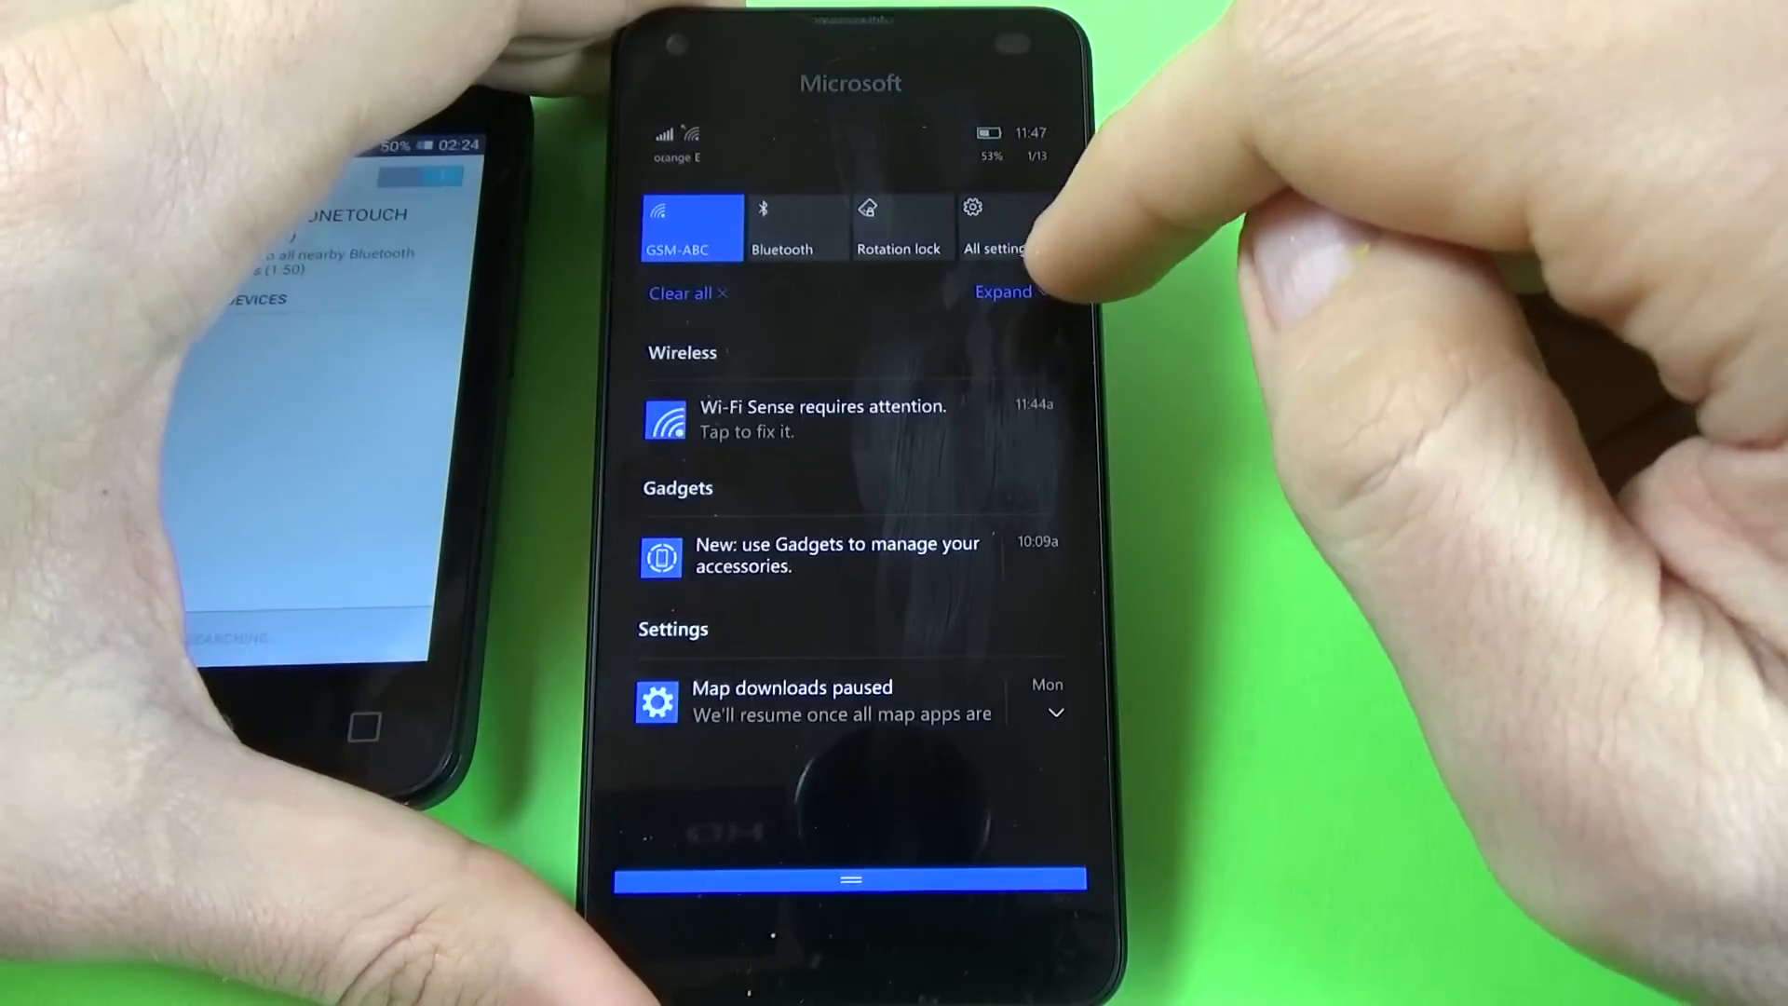
Step: Turn on Bluetooth from quick actions and browse down the All apps list
left_click(1004, 293)
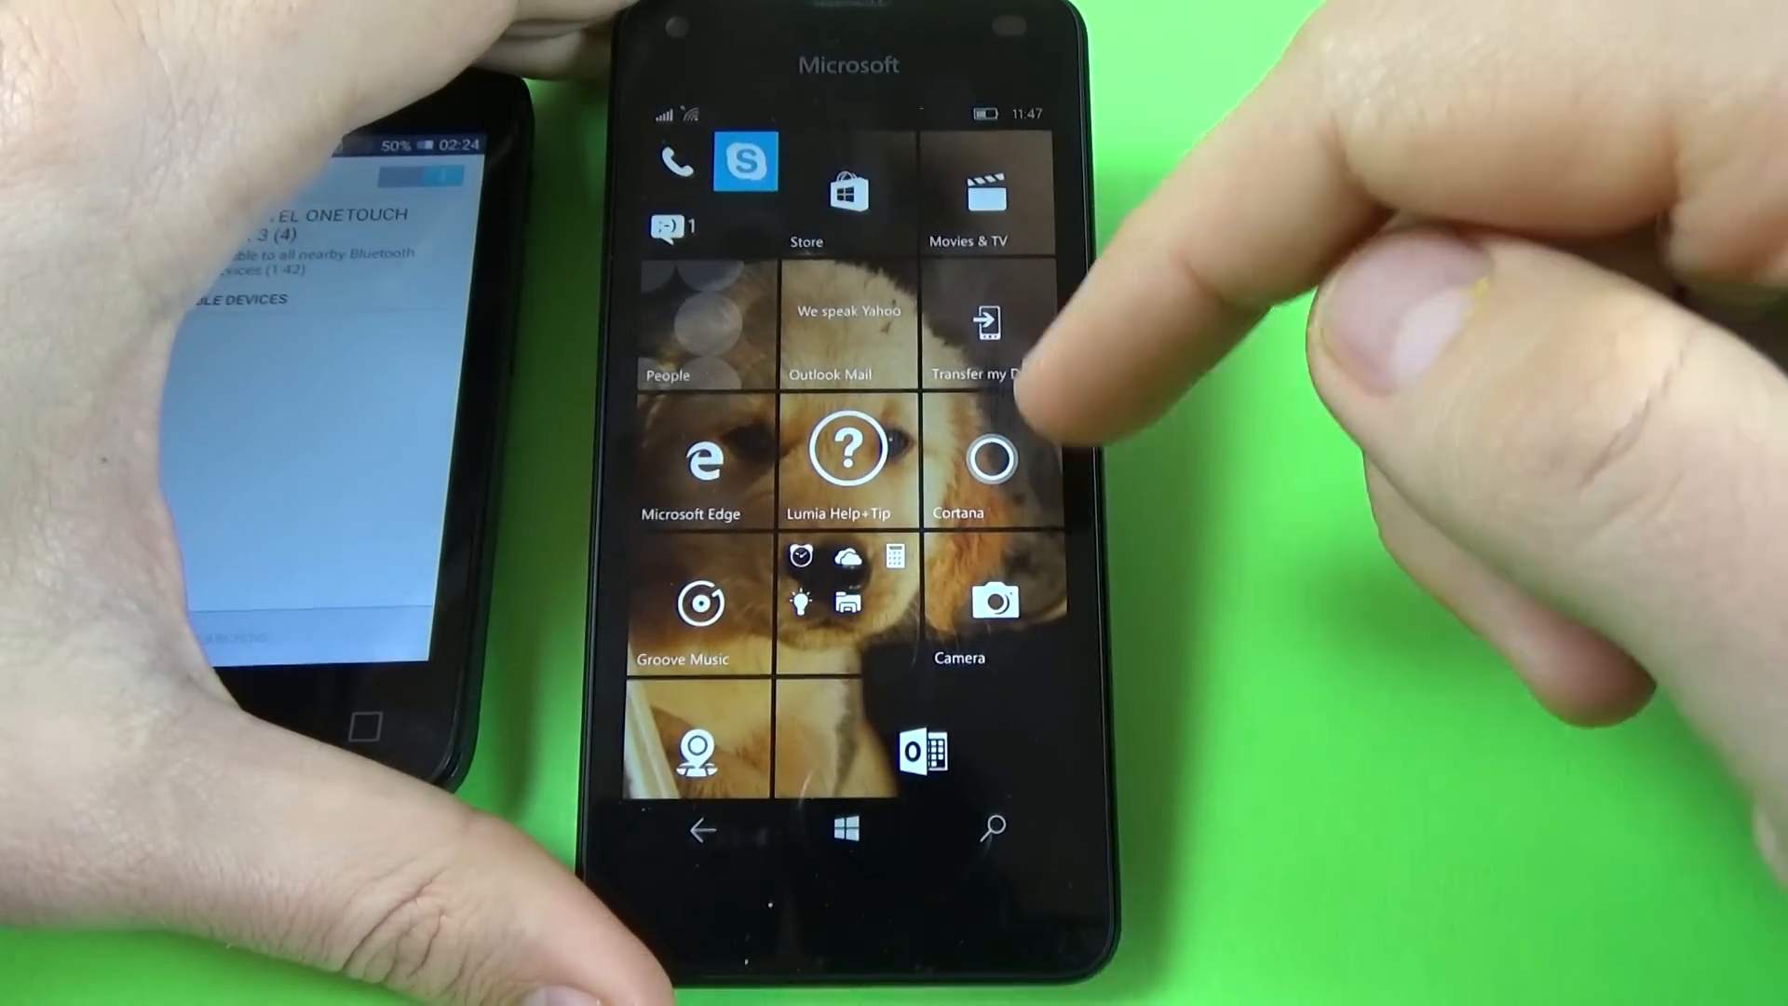
scroll("down", 3)
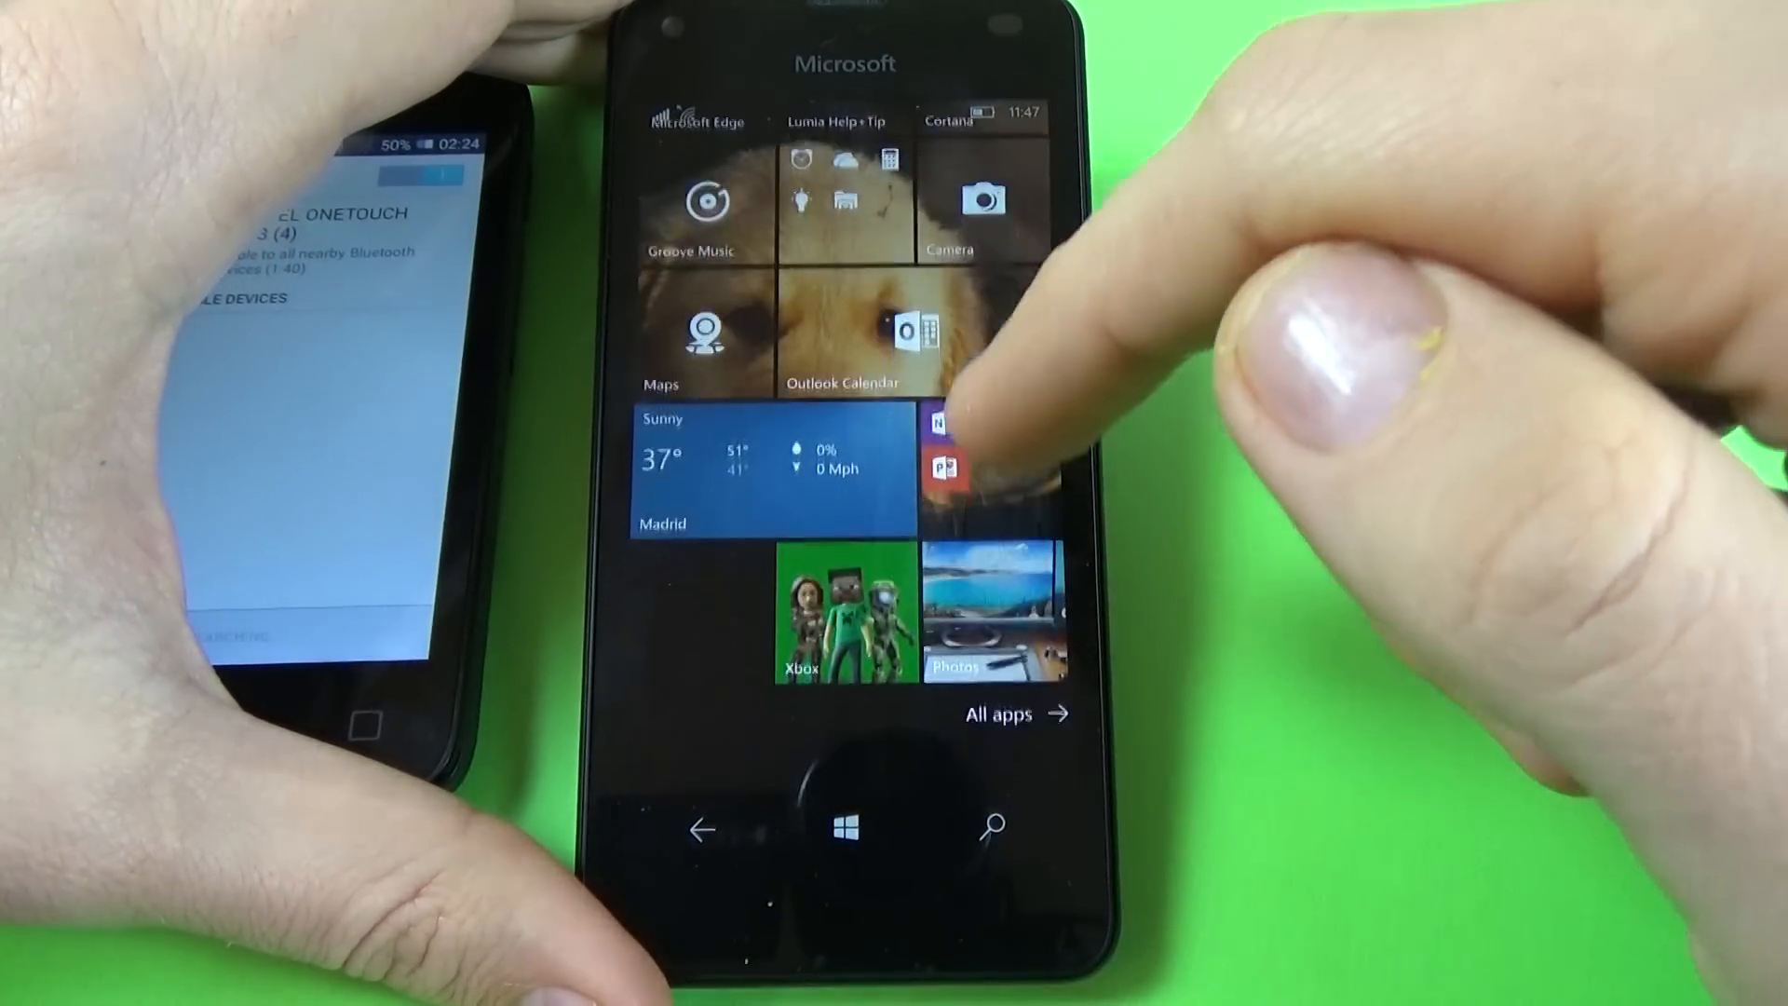
left_click(1015, 713)
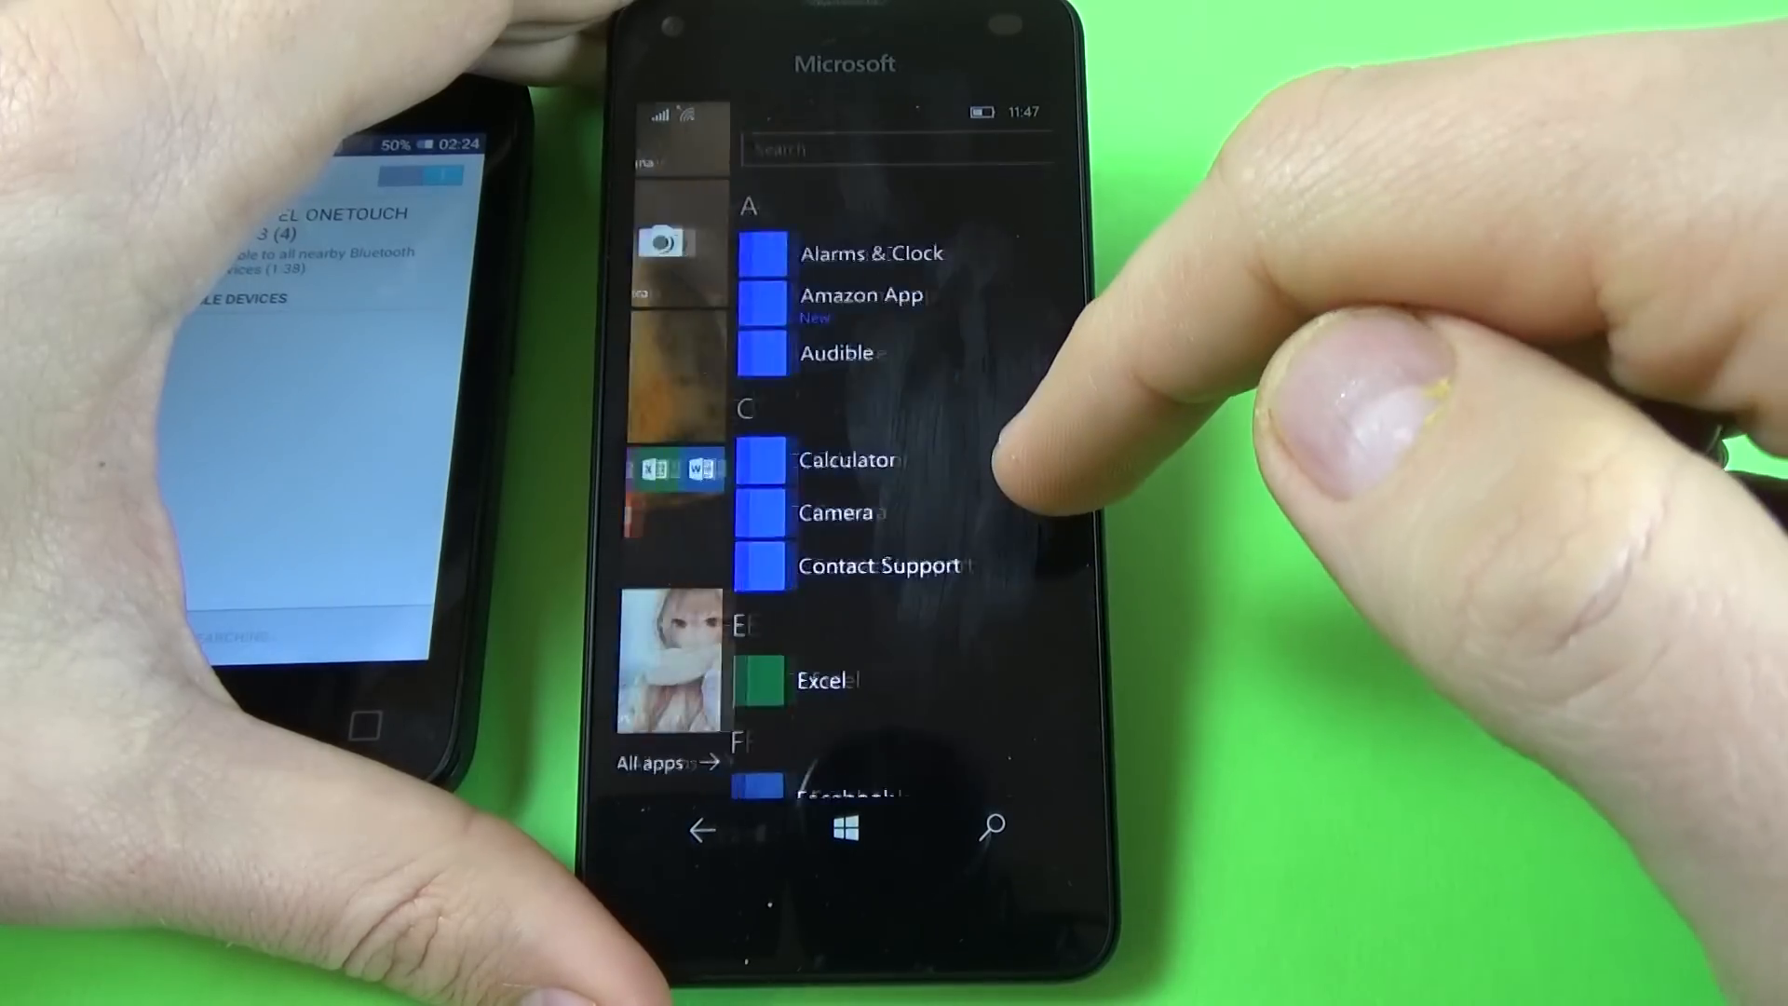
scroll("down", 3)
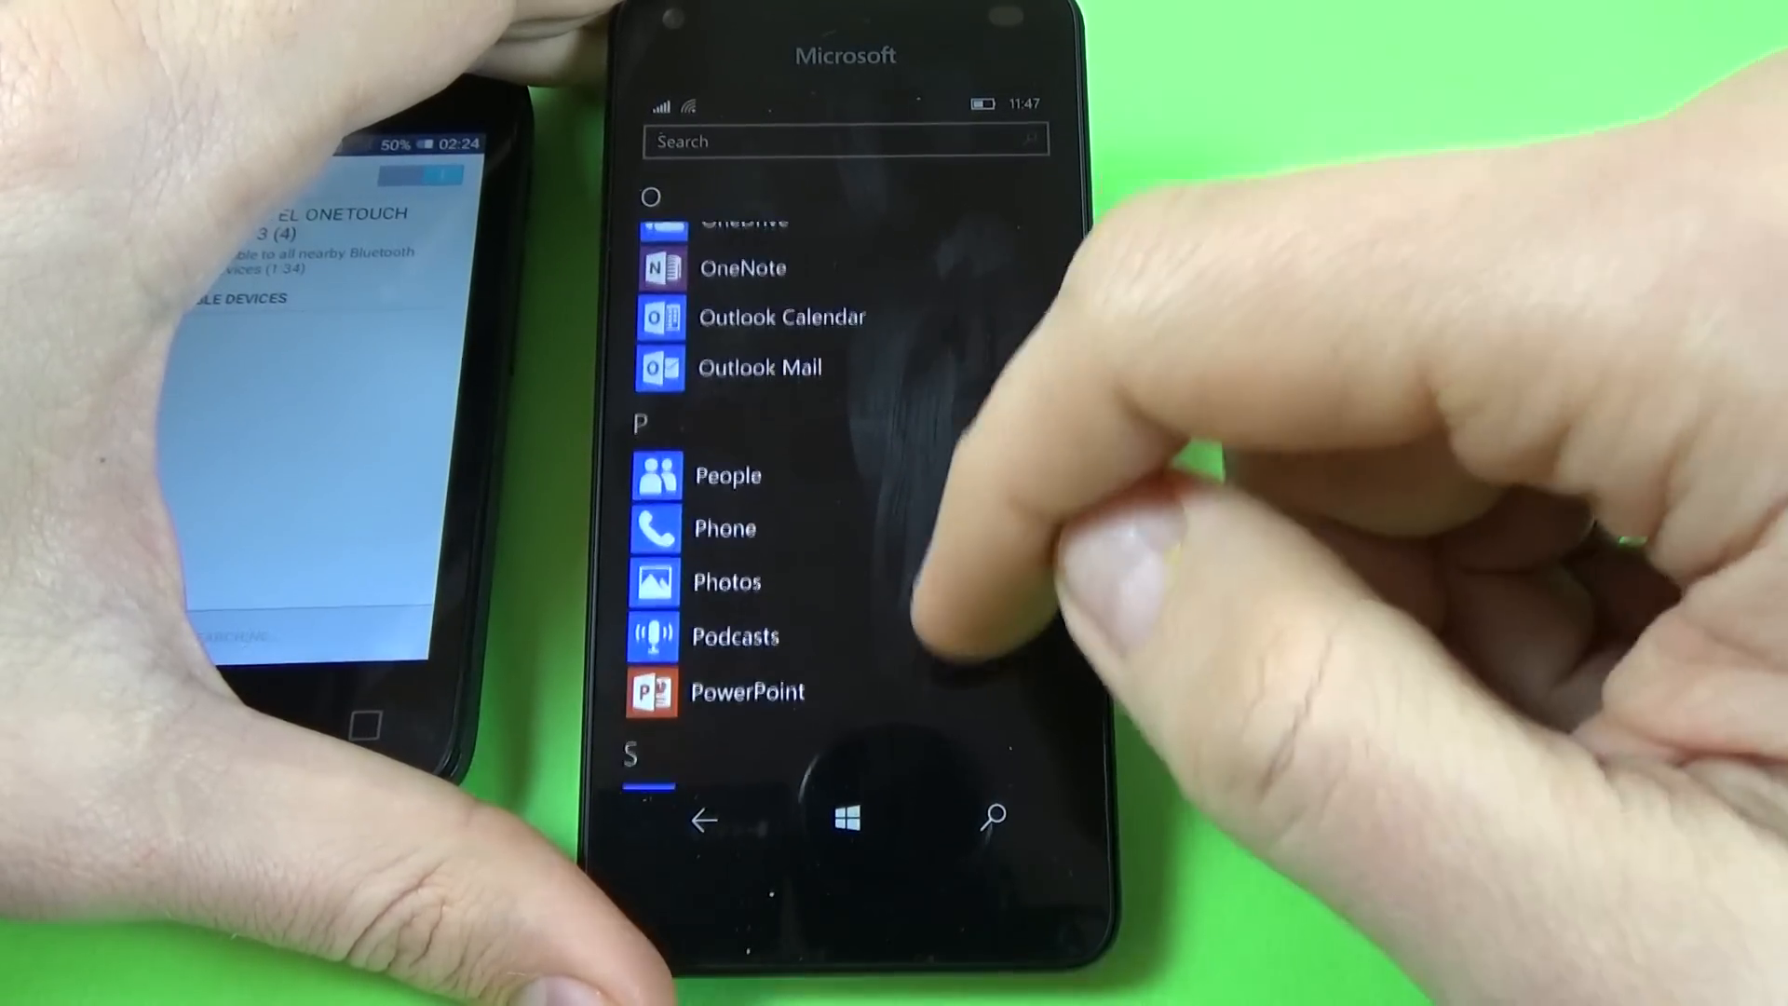
scroll("down", 3)
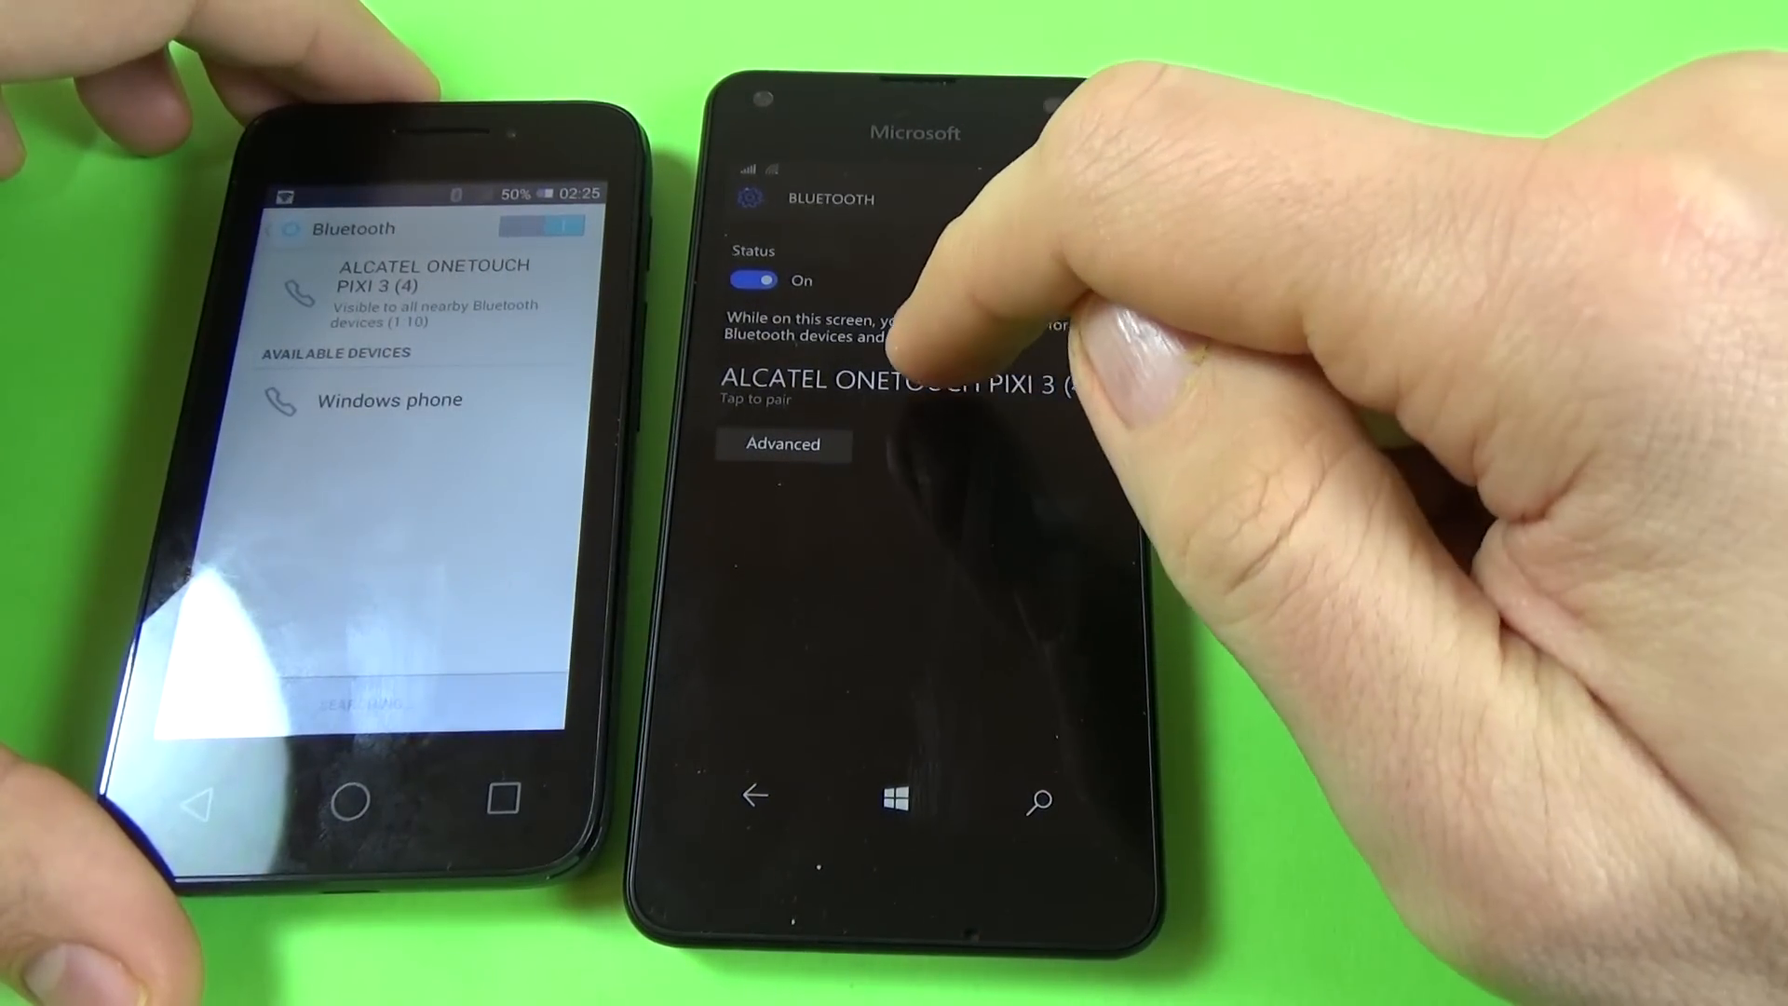
Step: Pair the Windows phone with ALCATEL ONETOUCH PIXI 3 from Bluetooth settings
left_click(902, 381)
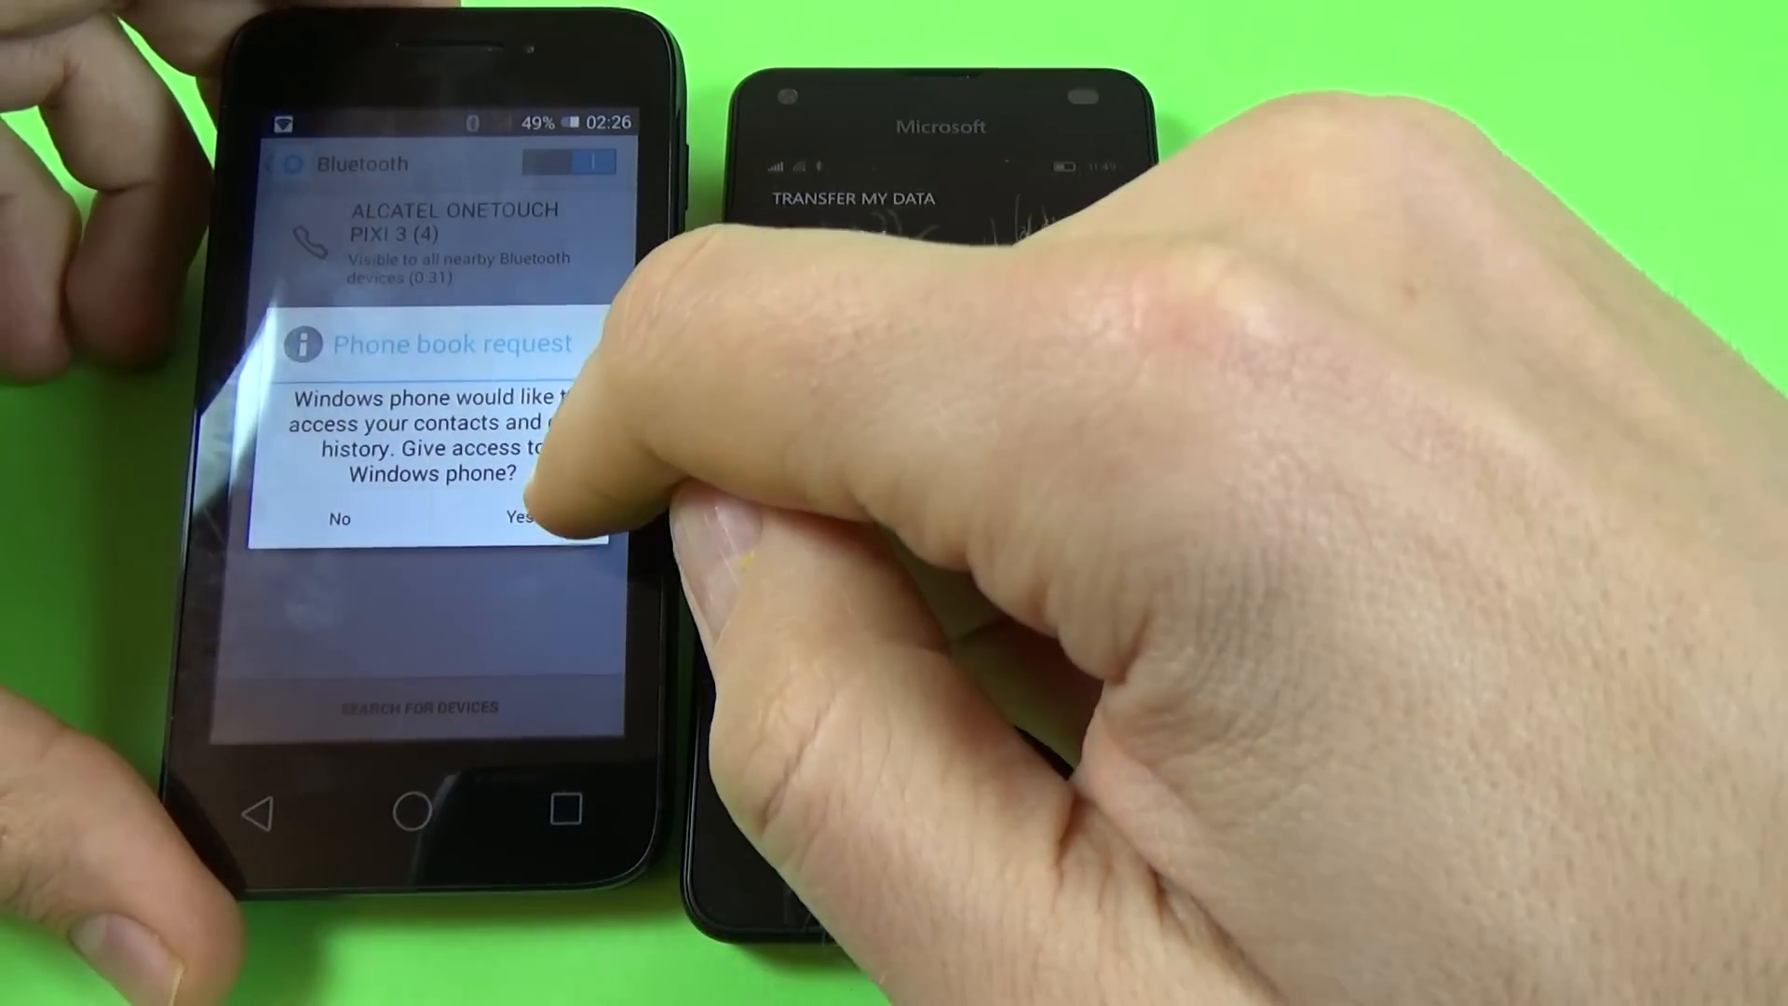
Step: Answer Yes to the phone book access request so contacts and call history are shared
left_click(525, 515)
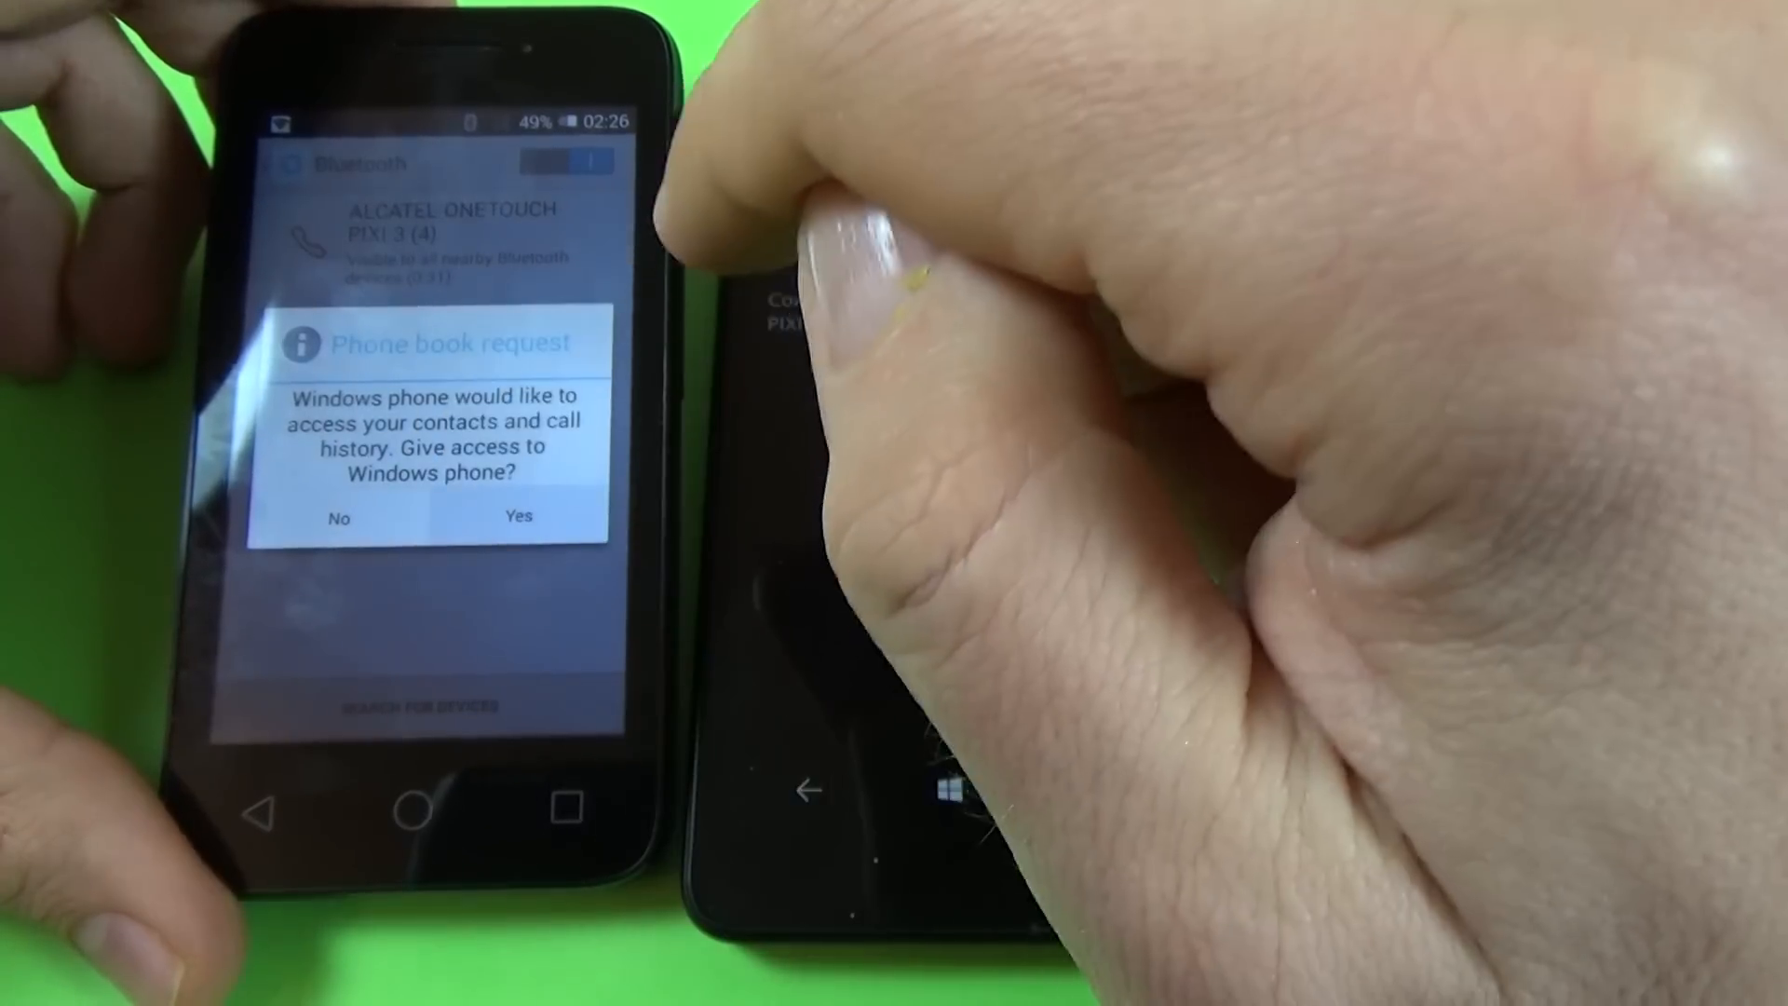
left_click(516, 516)
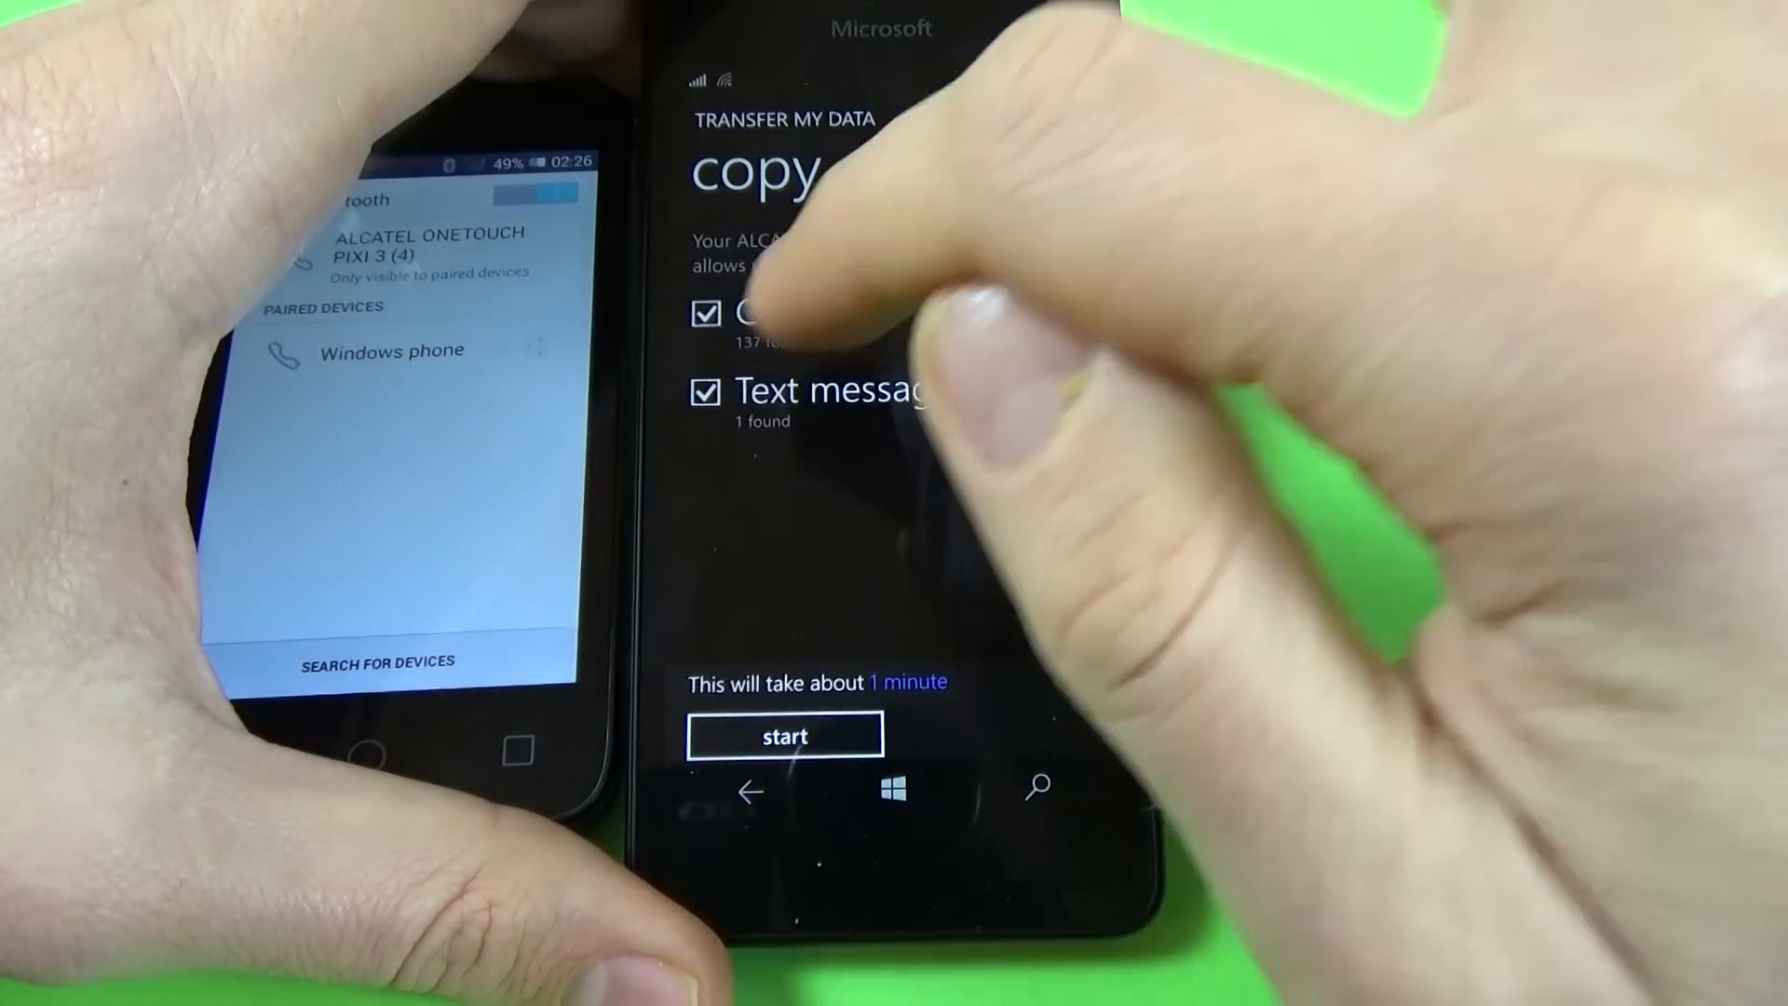
Step: Untick the single text message, keep the 137 contacts selected and start copying
left_click(704, 391)
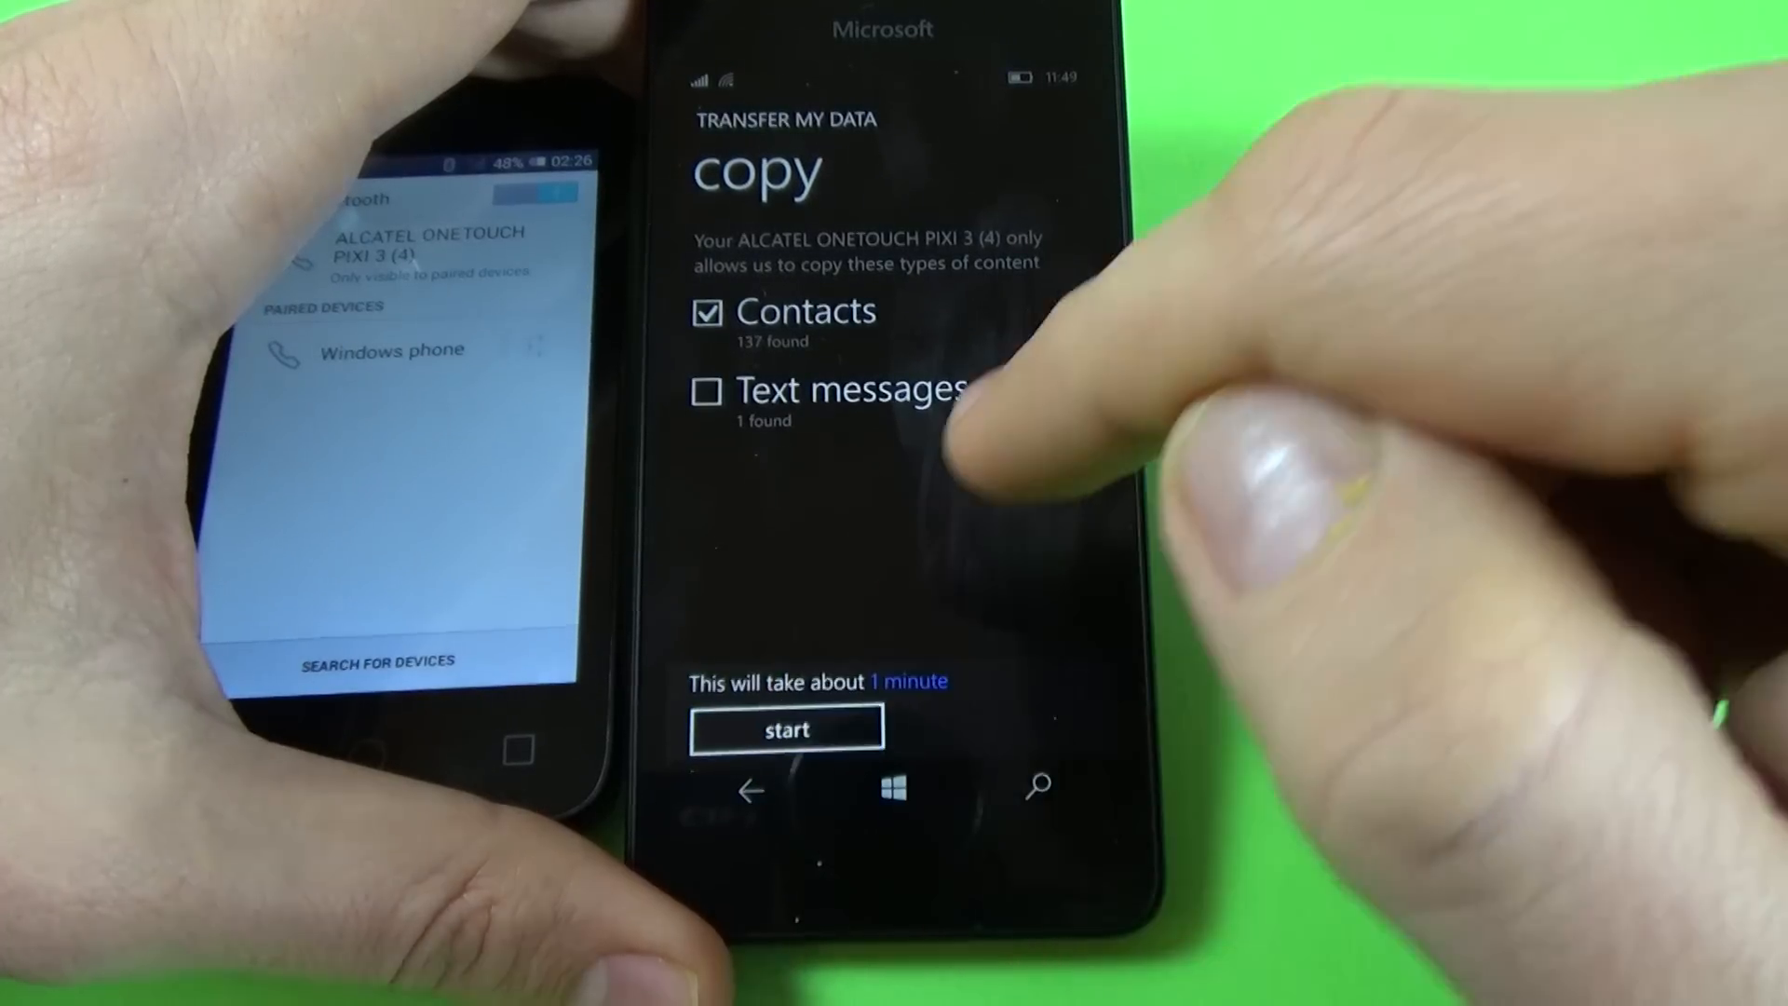
left_click(786, 728)
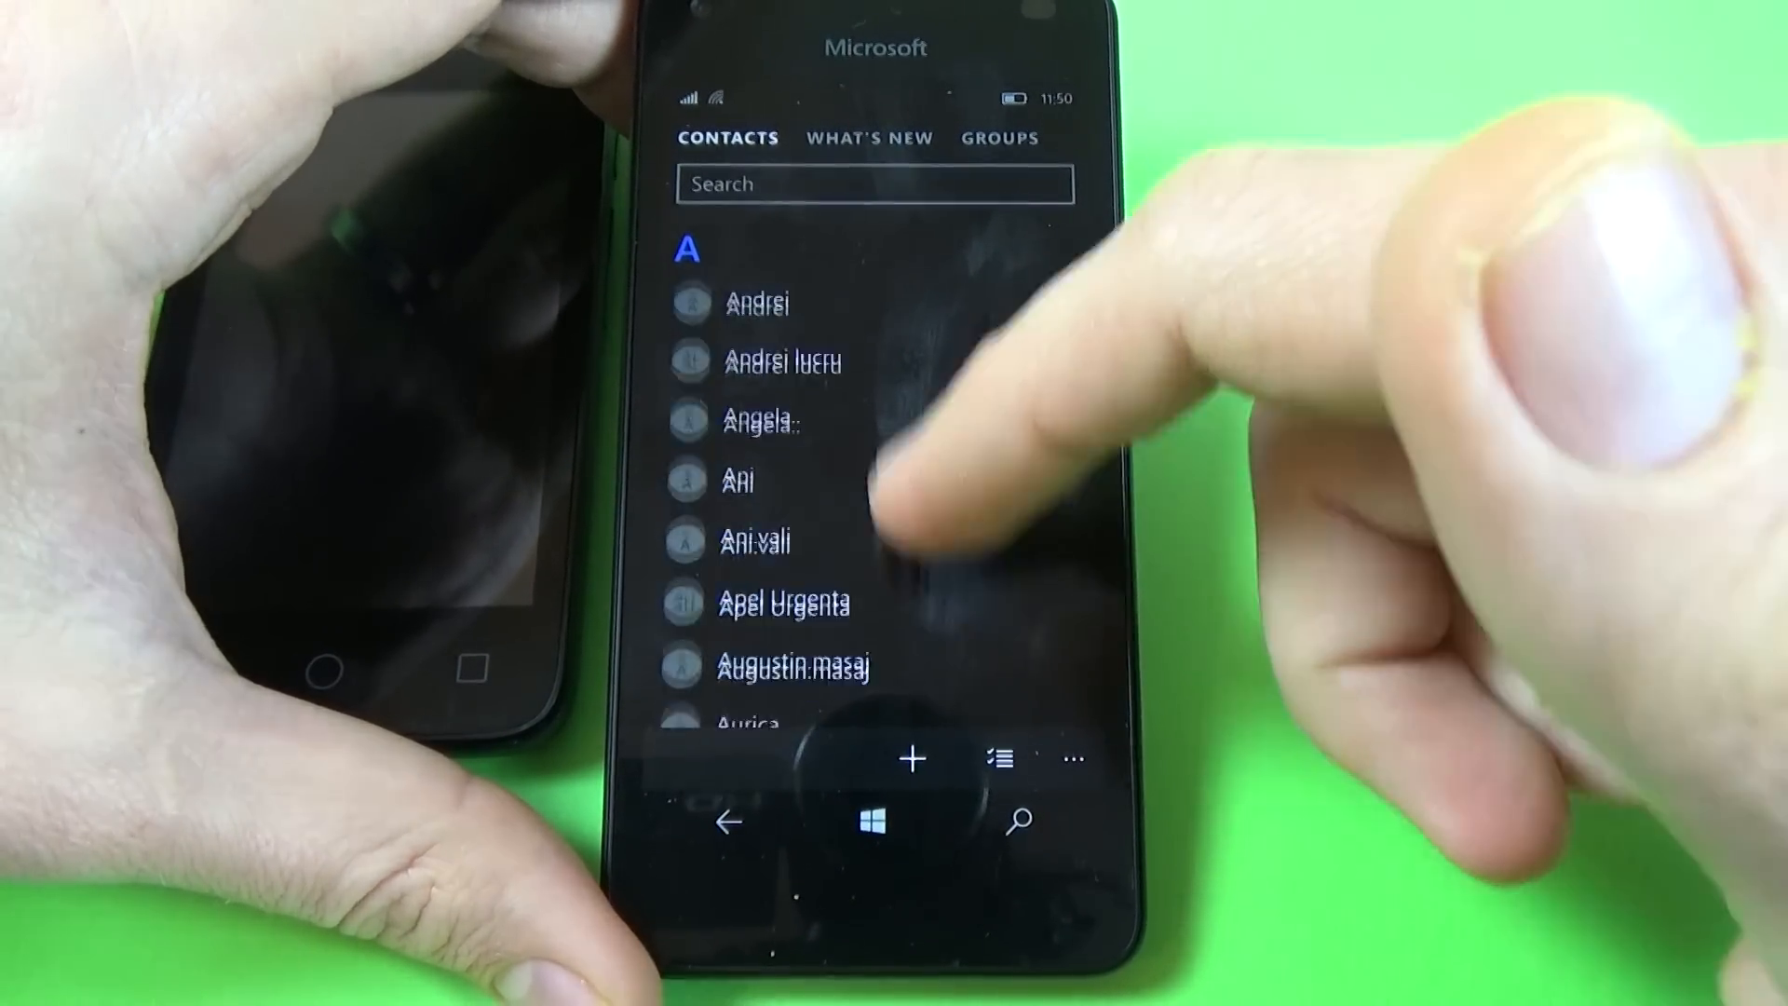
Step: Scroll down the People contacts list to see the transferred entries further down
scroll("down", 3)
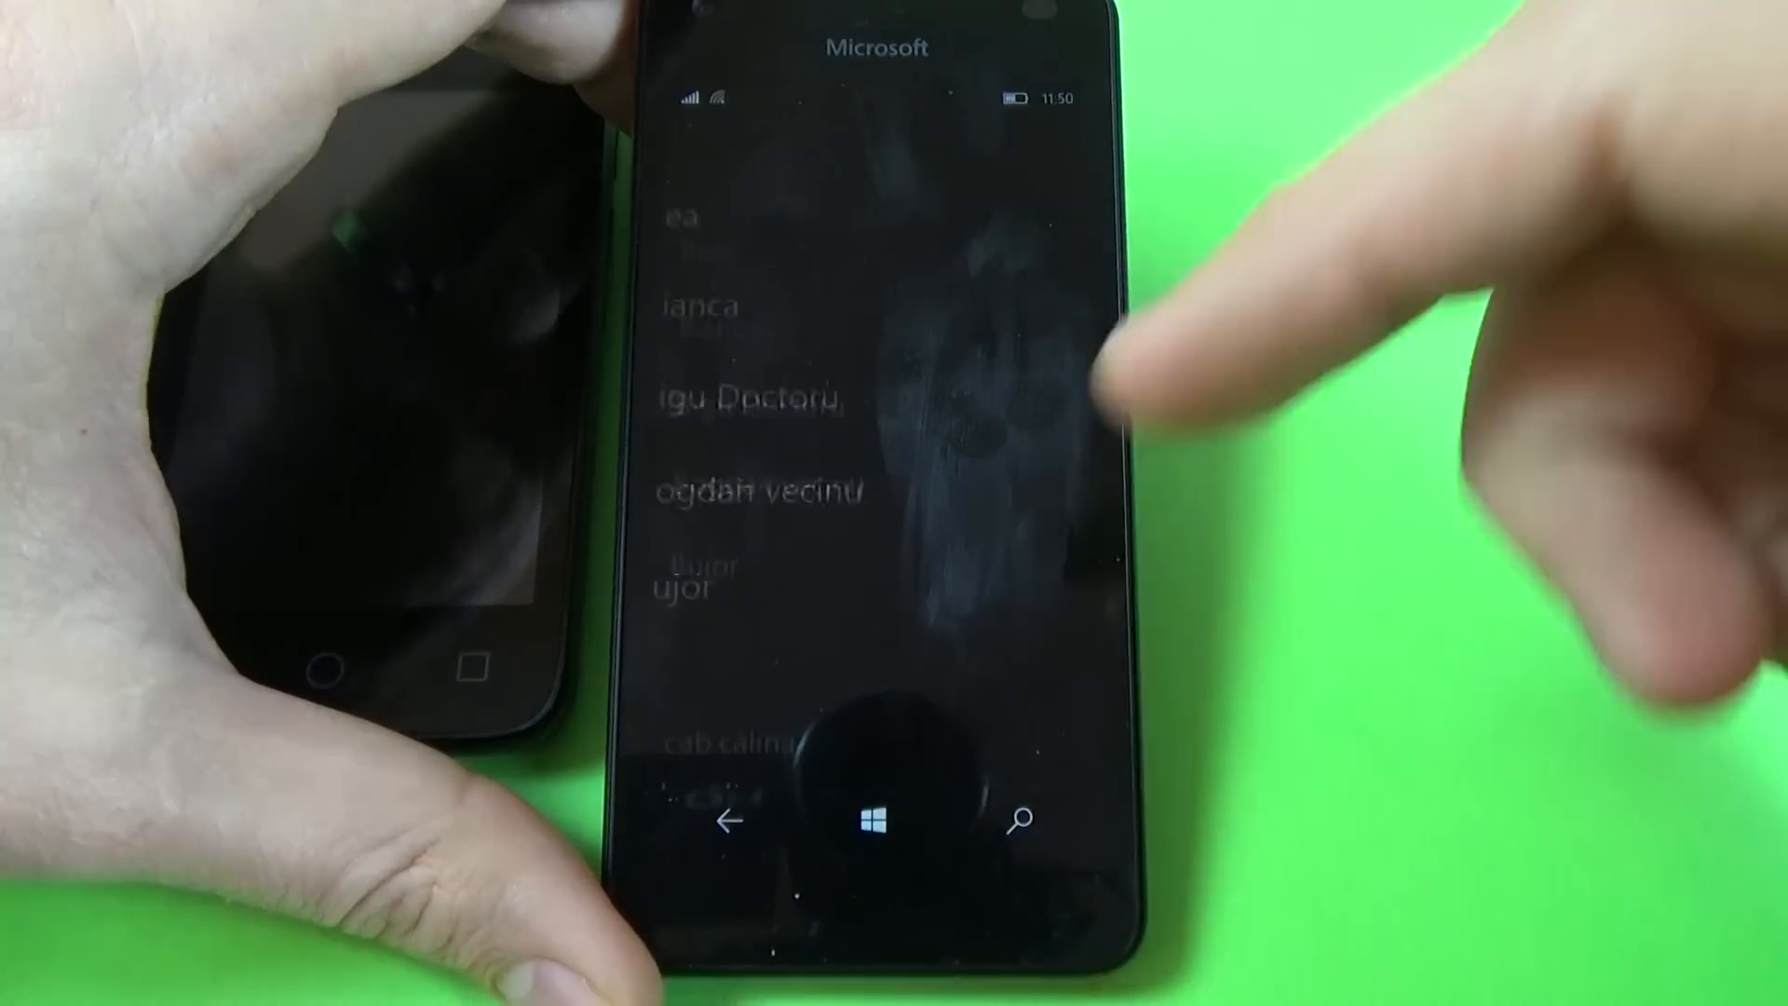